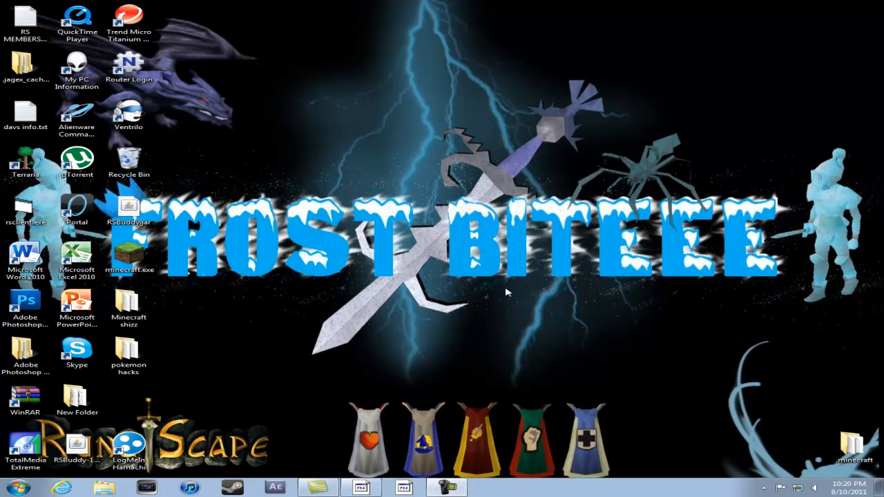
mouse_move(491, 284)
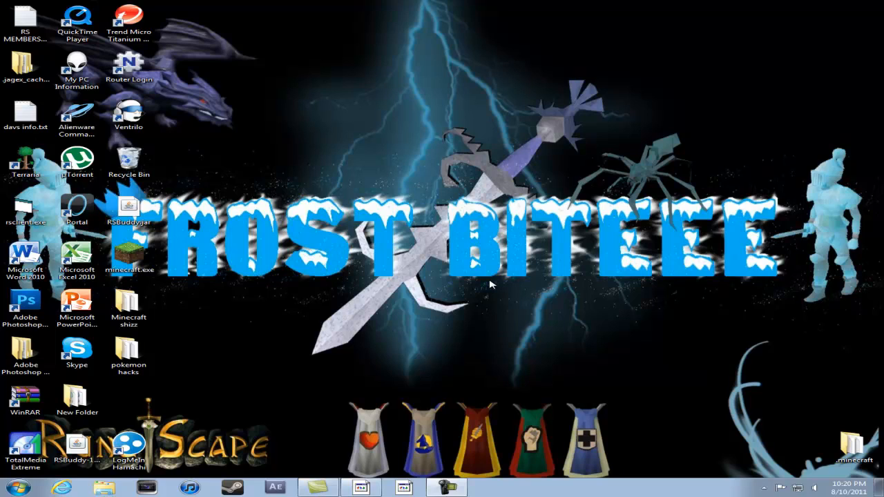
mouse_move(488, 288)
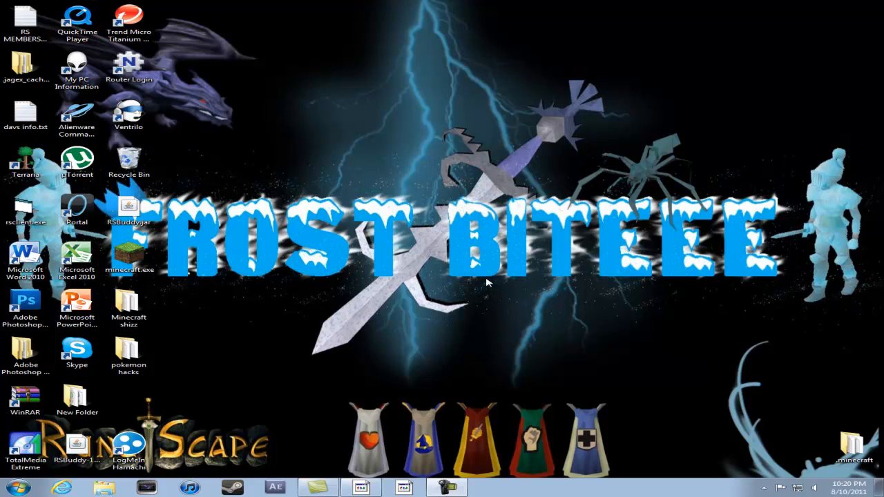
mouse_move(487, 278)
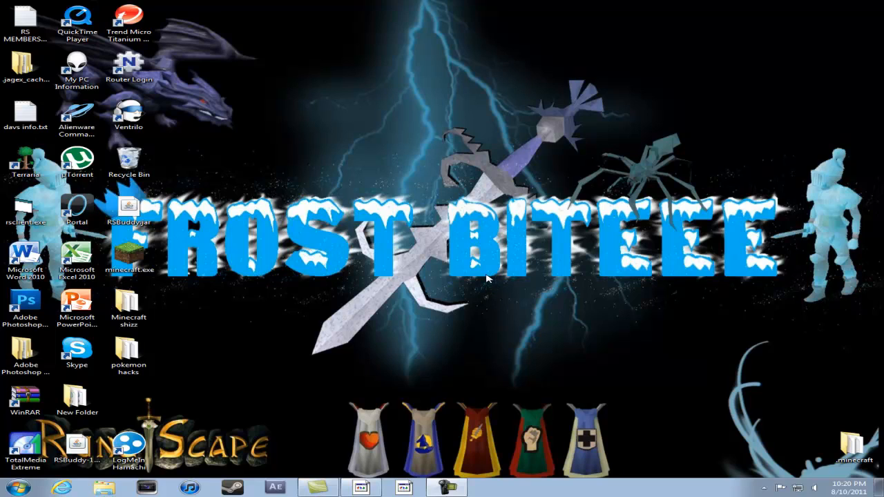
mouse_move(490, 282)
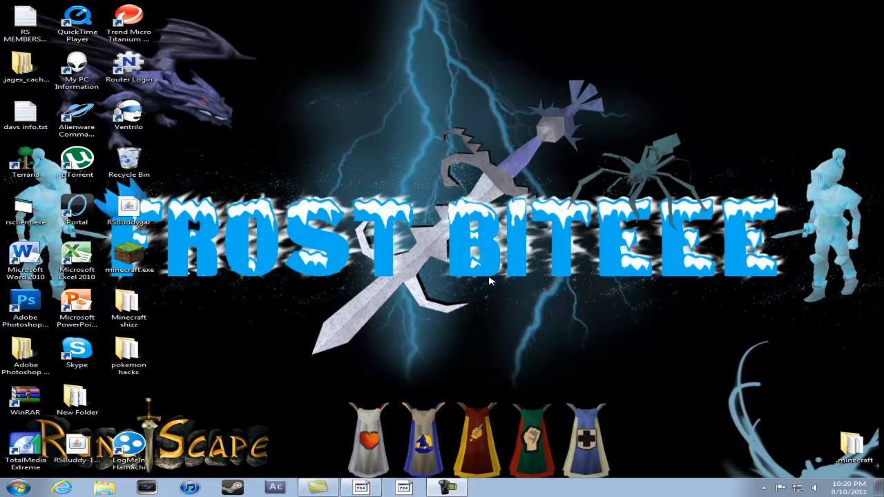
mouse_move(577, 259)
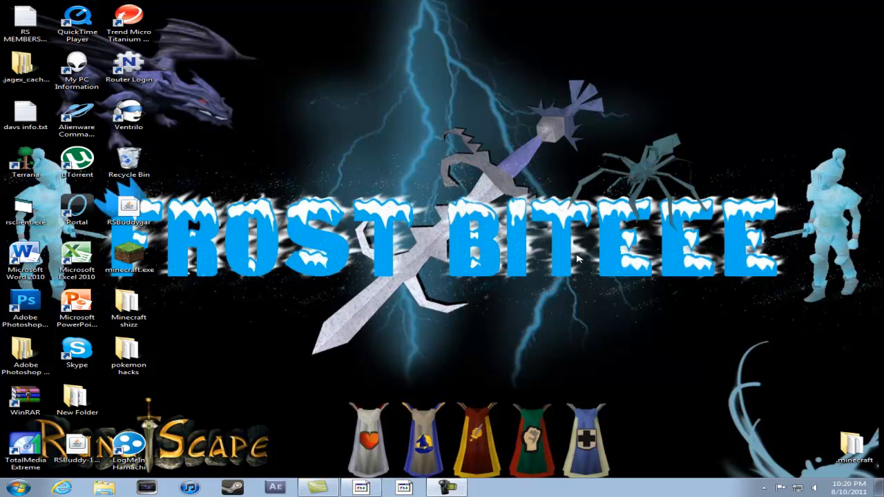
mouse_move(580, 298)
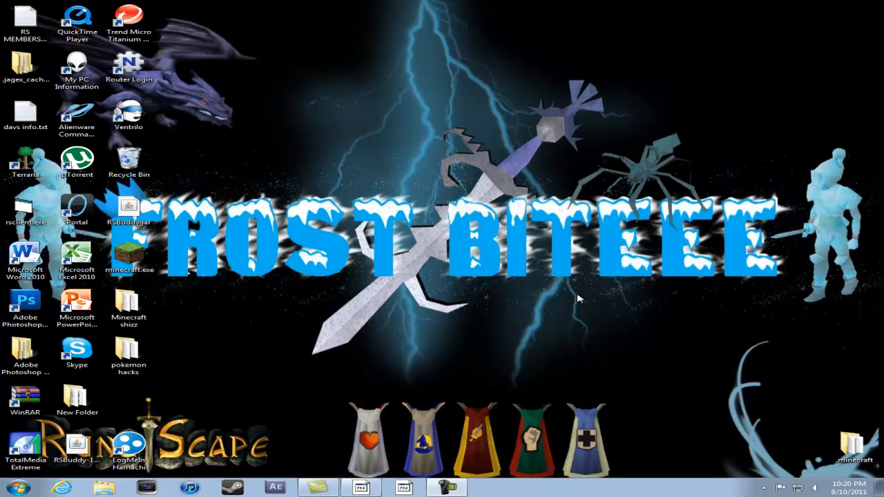
mouse_move(571, 290)
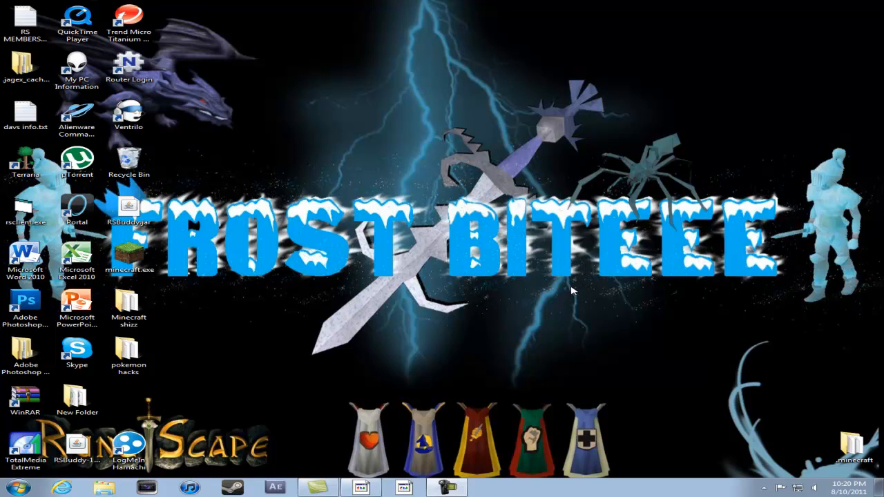
Open the 'pokemon hacks' folder and launch VisualBoyAdvance.exe from it.
left_click(128, 356)
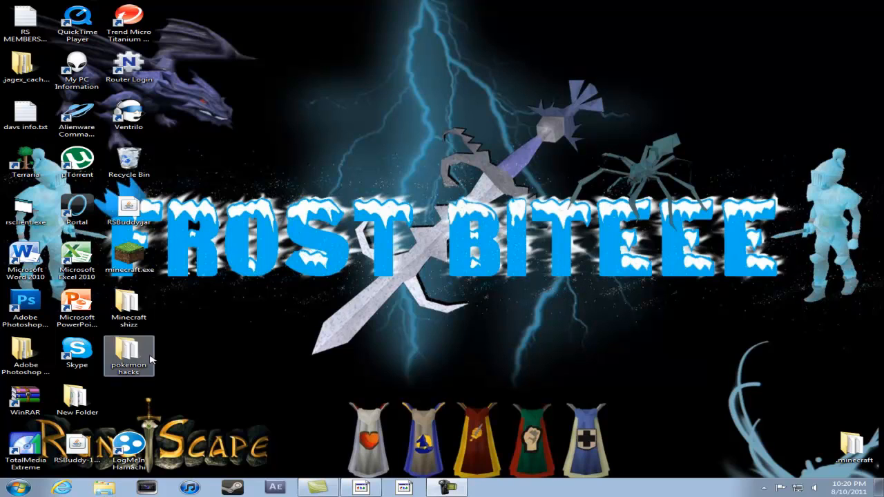
double_click(128, 356)
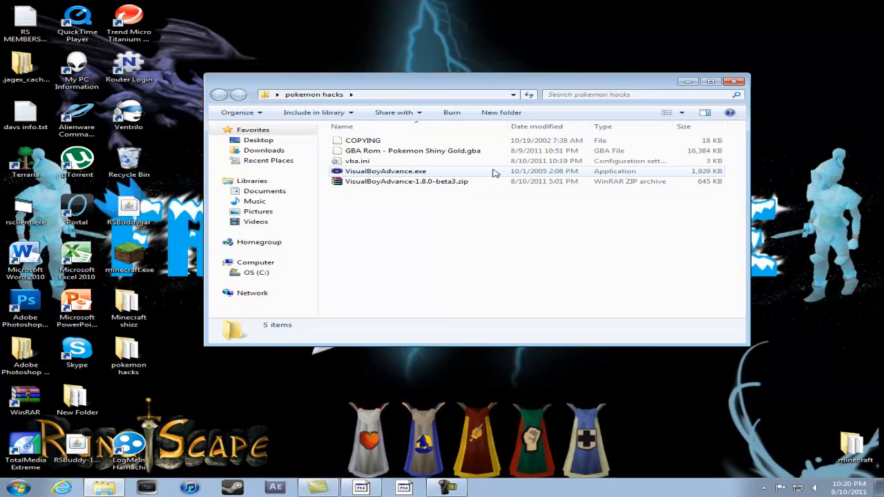
mouse_move(518, 174)
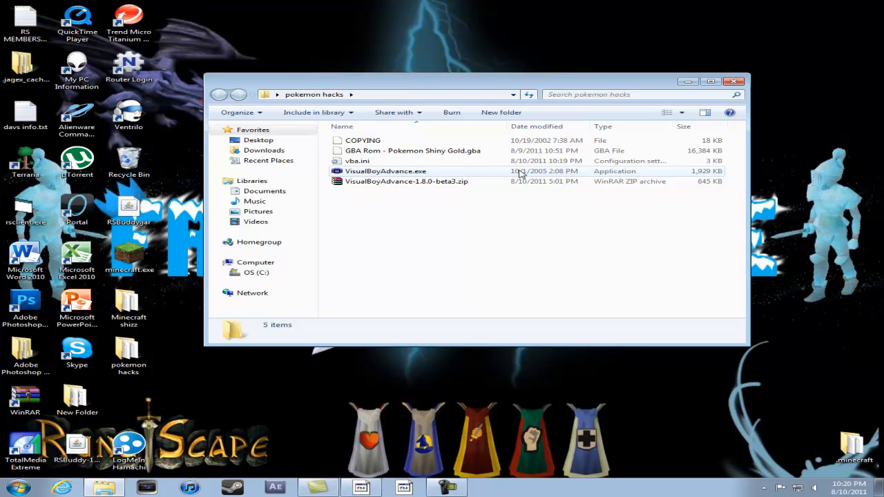
double_click(385, 170)
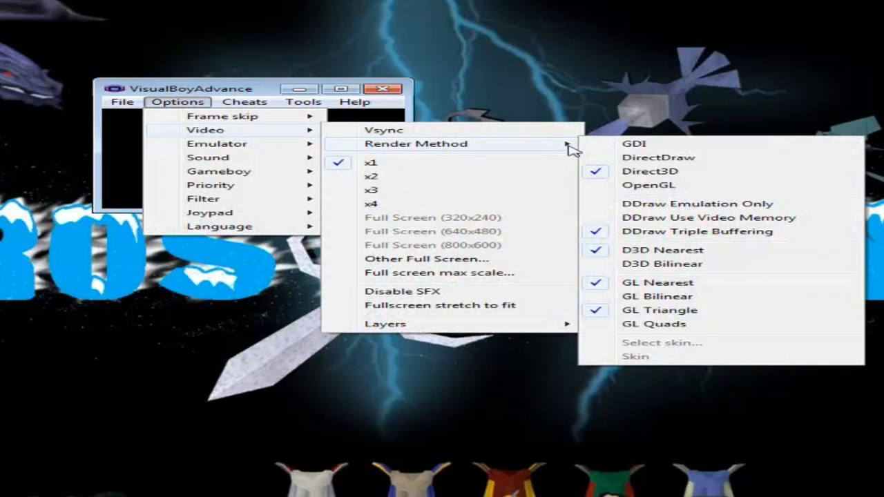
mouse_move(647, 184)
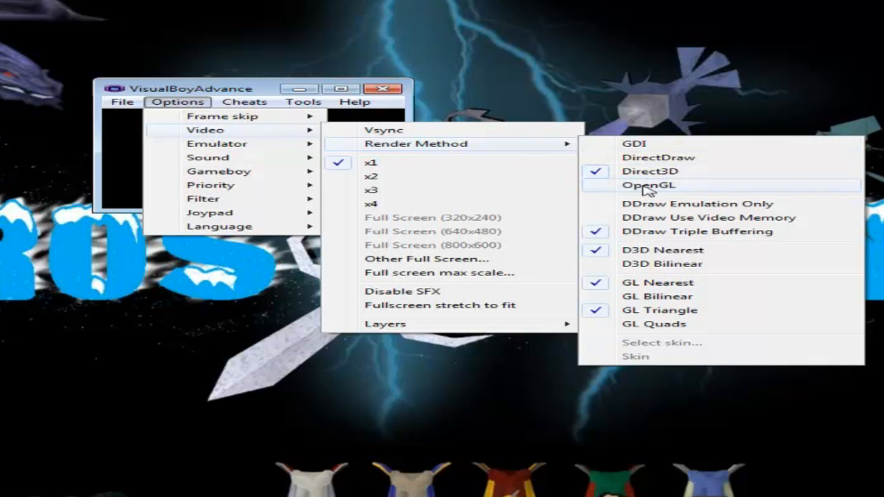
mouse_move(222, 116)
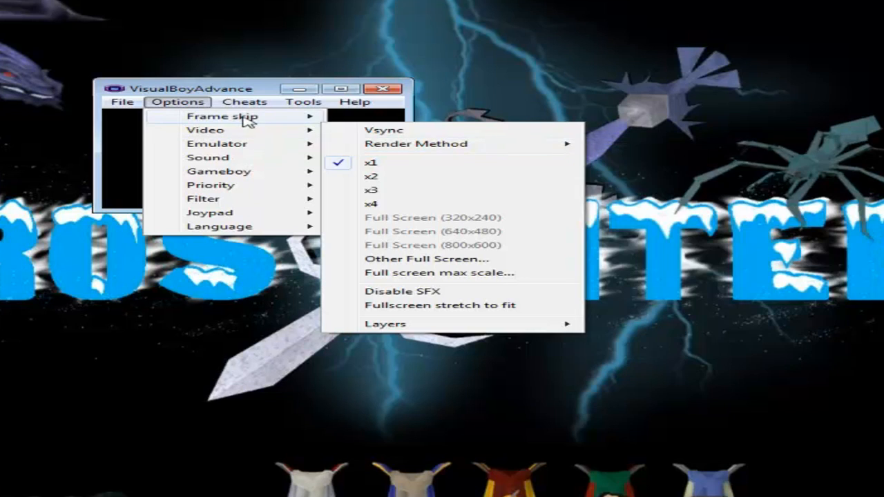
mouse_move(221, 116)
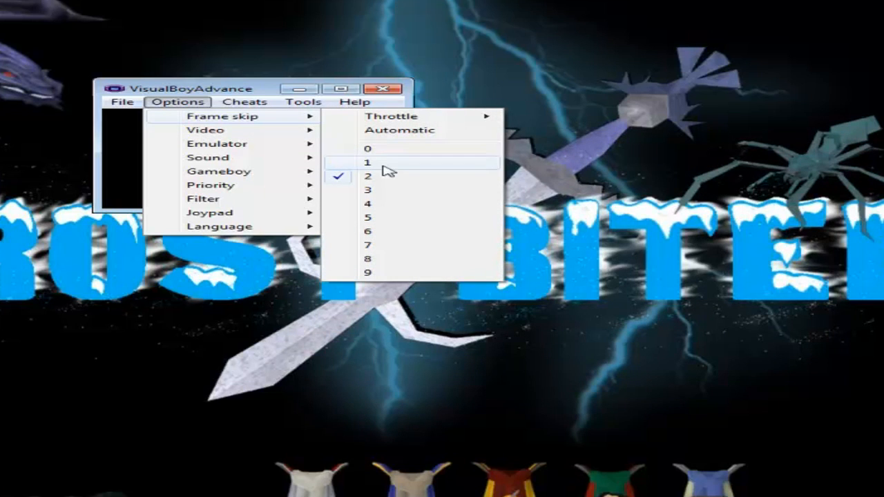
Set VisualBoyAdvance's frame skip to 1.
left_click(243, 101)
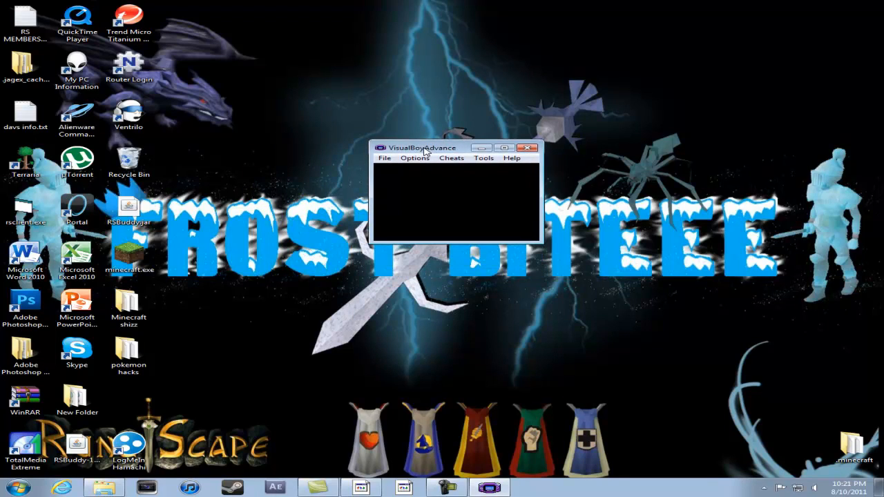
mouse_move(423, 151)
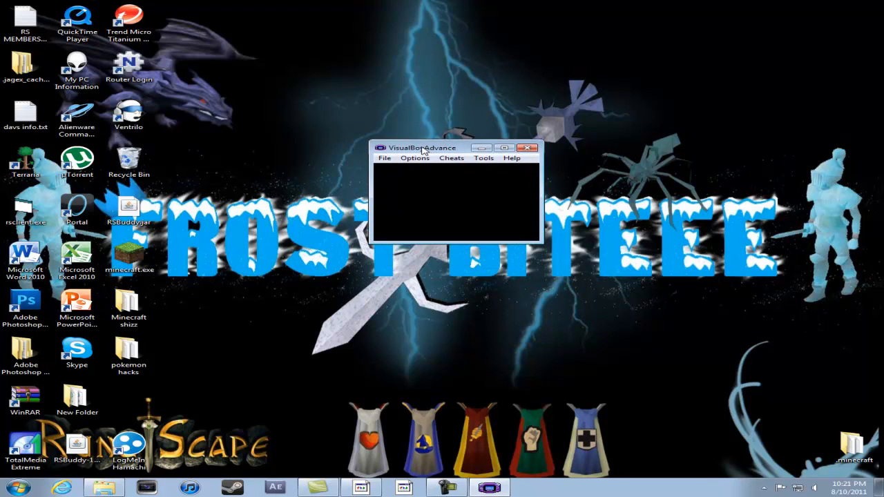
mouse_move(384, 169)
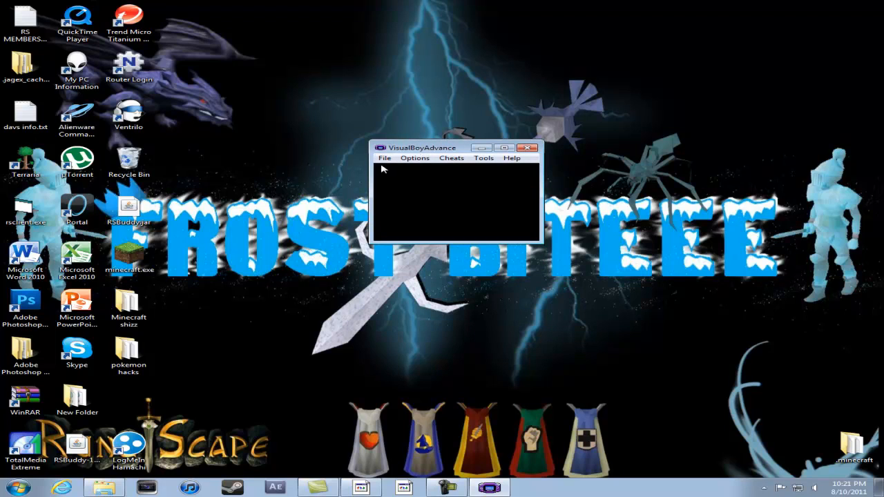
Load 'GBA Rom - Pokemon Shiny Gold.gba' through the Select ROM dialog.
left_click(385, 157)
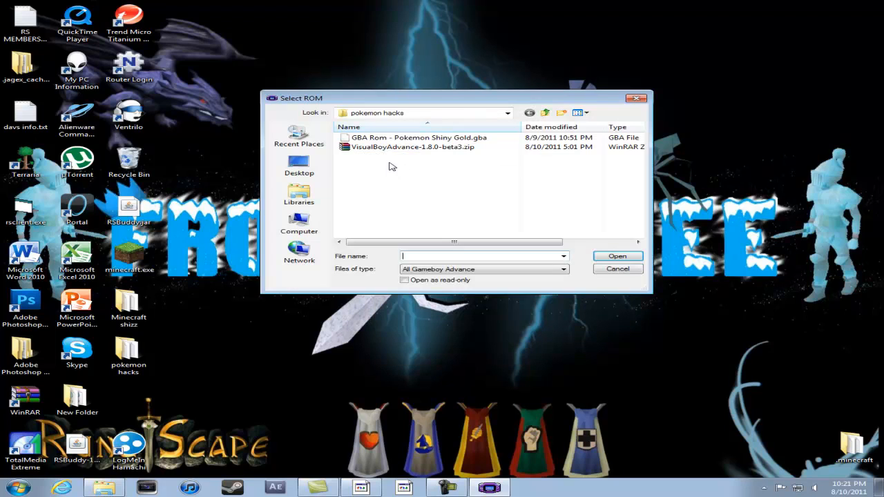
left_click(418, 137)
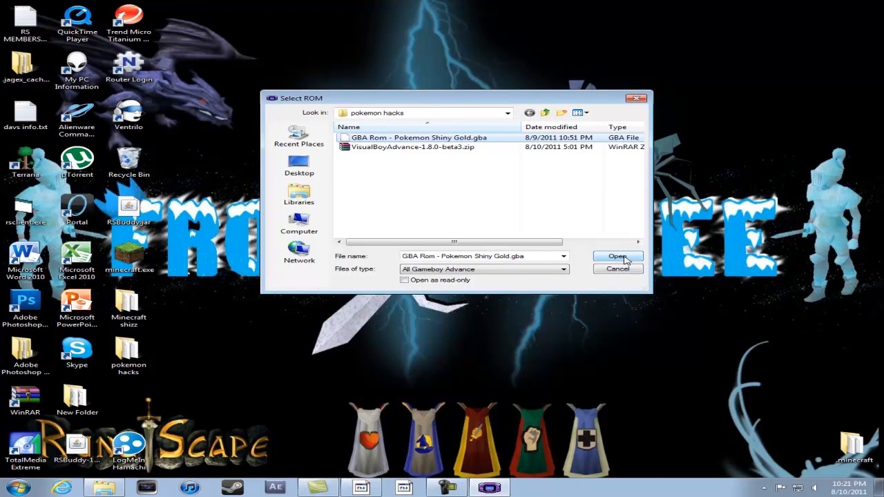
left_click(616, 256)
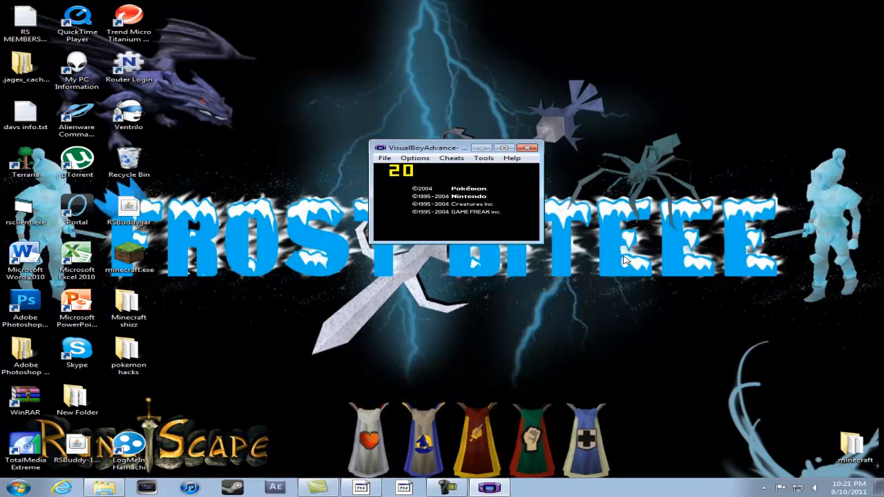